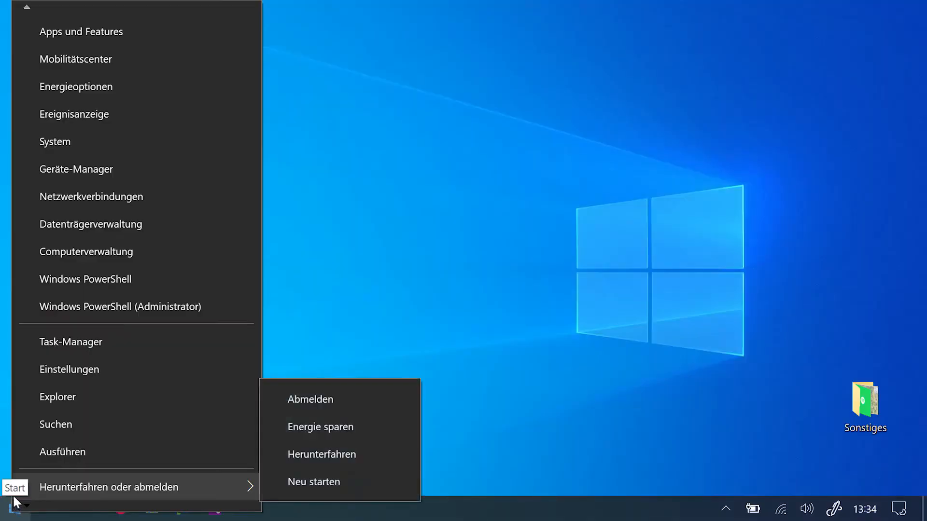
mouse_move(76, 169)
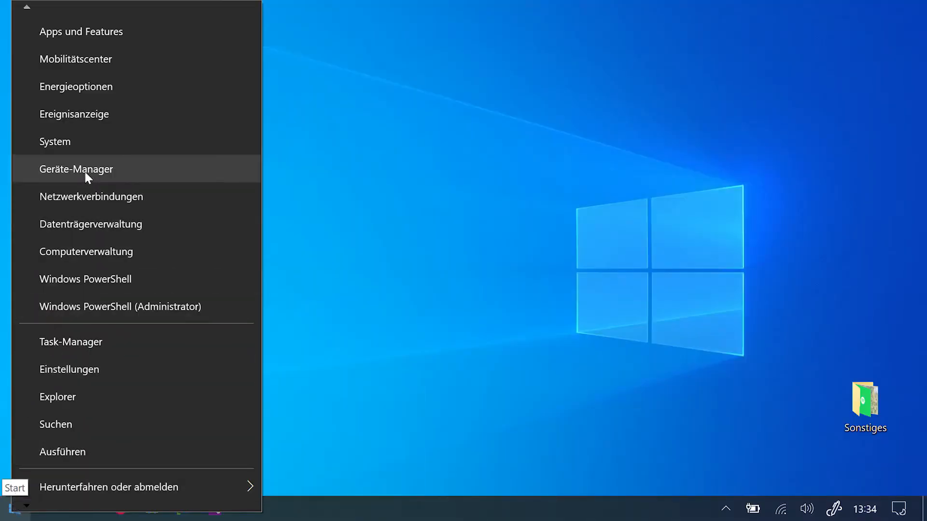
Step: Open Geräte-Manager from the Start button's quick-link menu
click(75, 169)
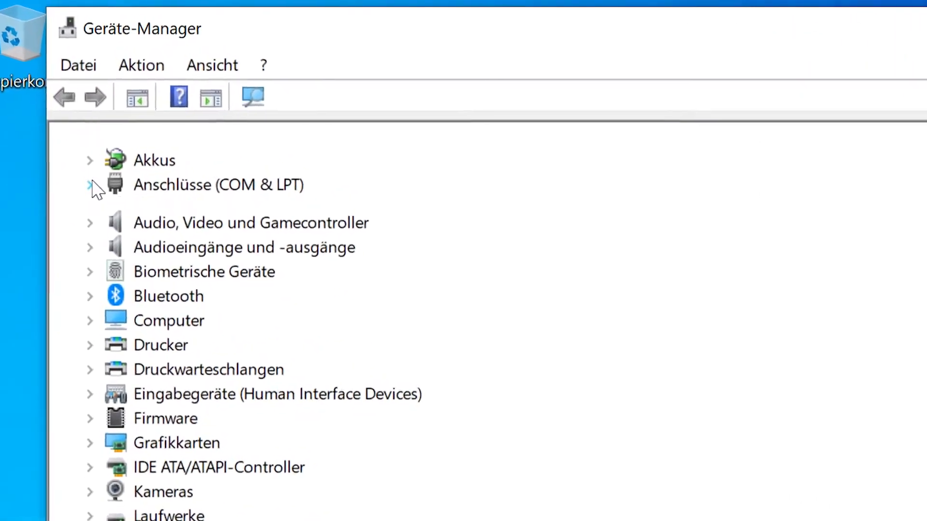
Step: Expand Anschlüsse (COM & LPT) and find Prolific USB-to-Serial Comm Port on COM1
click(89, 184)
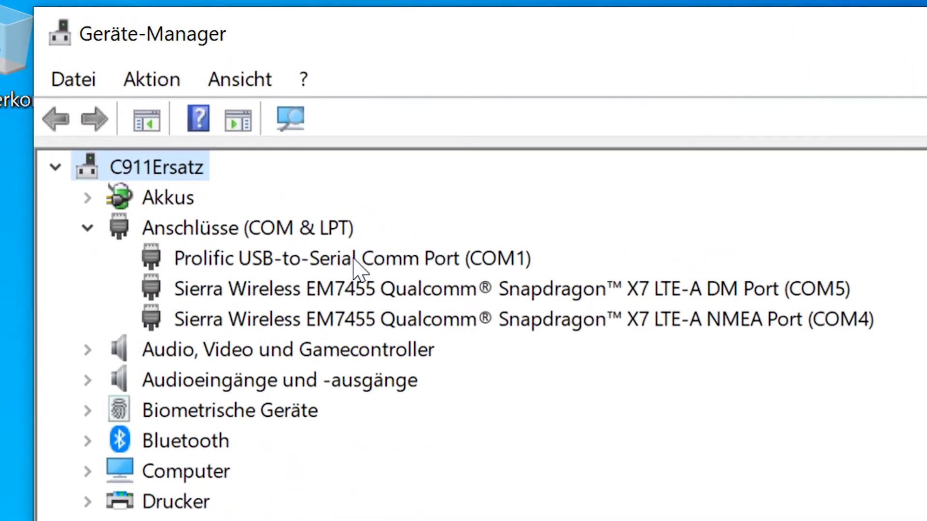
click(348, 258)
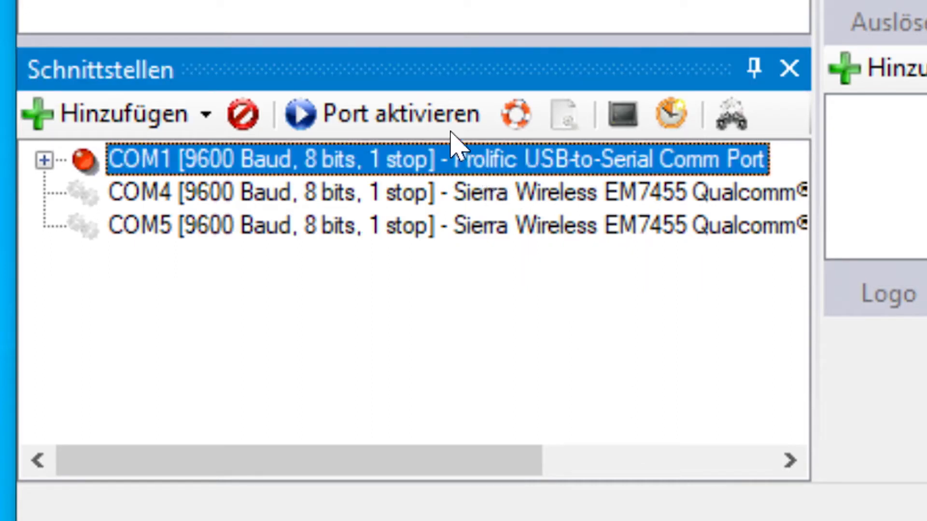
Step: Activate the COM1 port in Schnittstellen and open its console
click(385, 114)
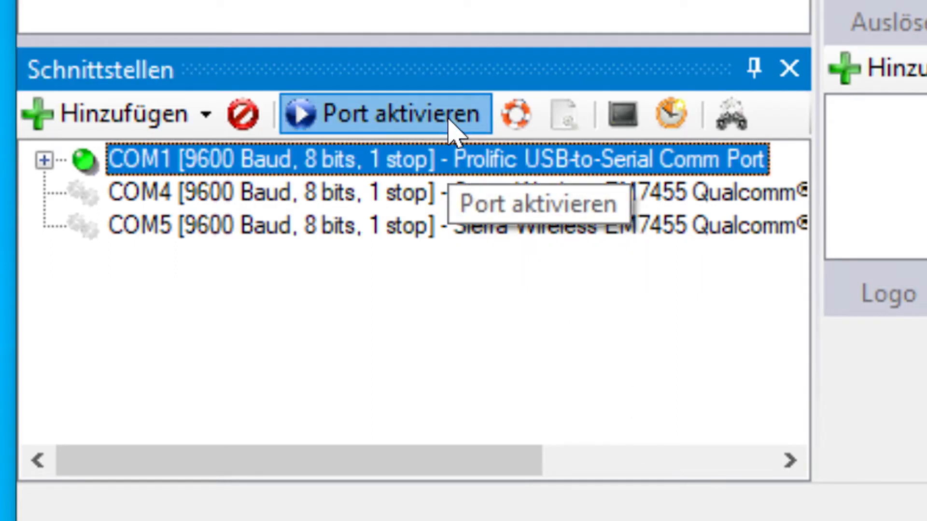
mouse_move(621, 113)
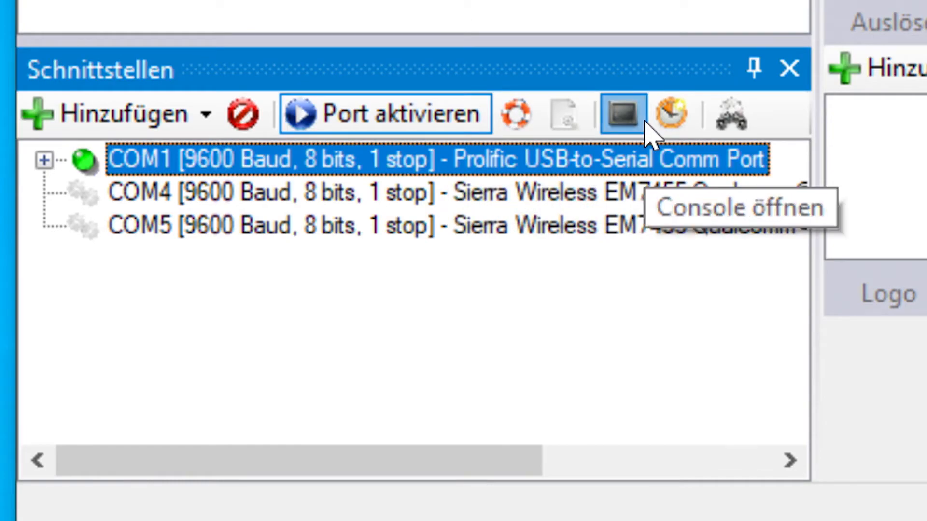
click(620, 113)
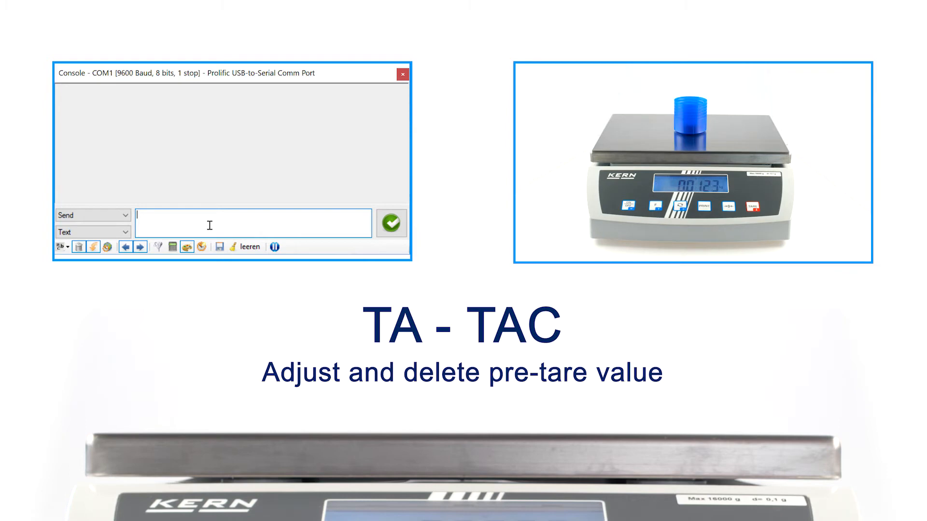
Step: Send the pre-tare command 'TA 12.3 g' from the COM1 console
text(TA)
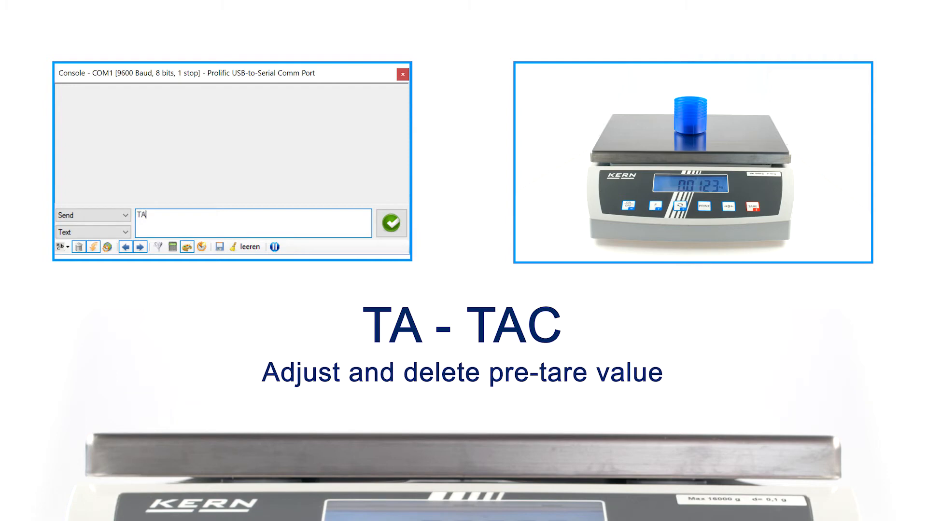
text(12.3)
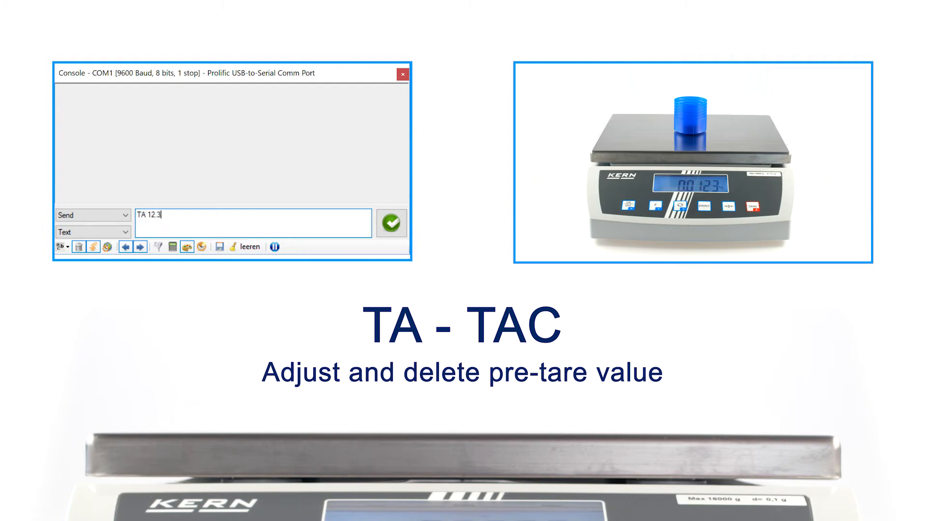
text(g)
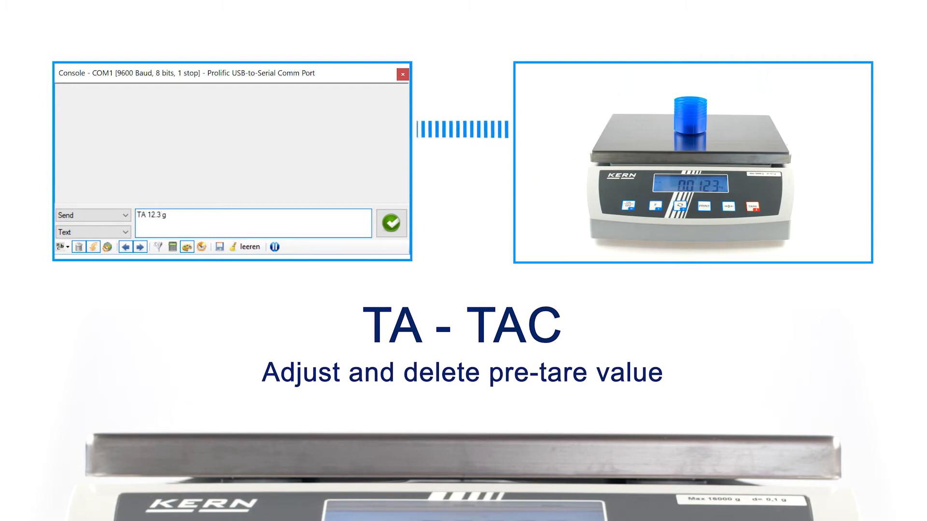
click(390, 223)
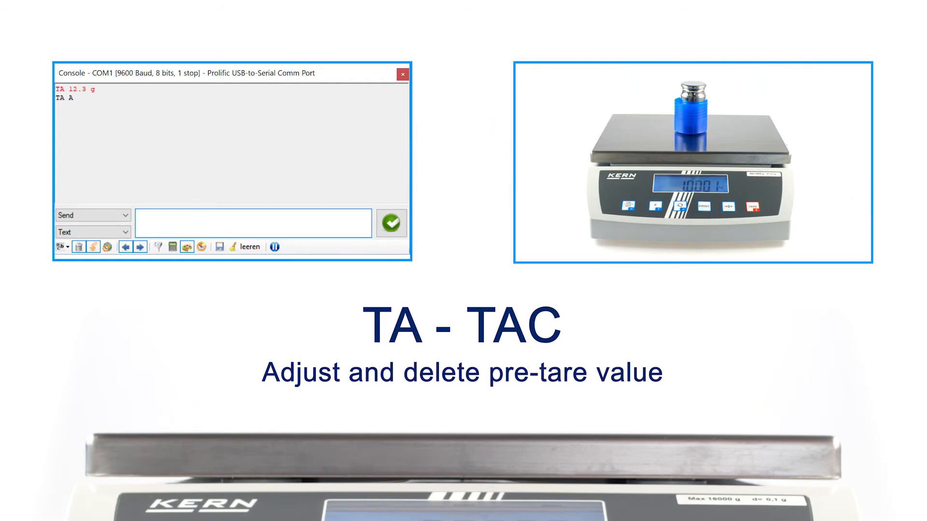
Step: Send S to read the stable weight 1.0001 kg, then enter TAC
text(S)
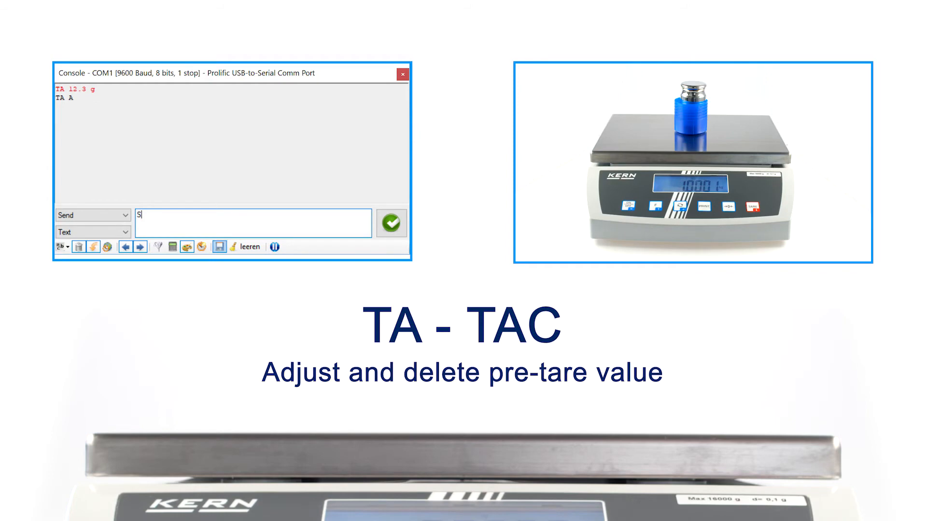
click(390, 223)
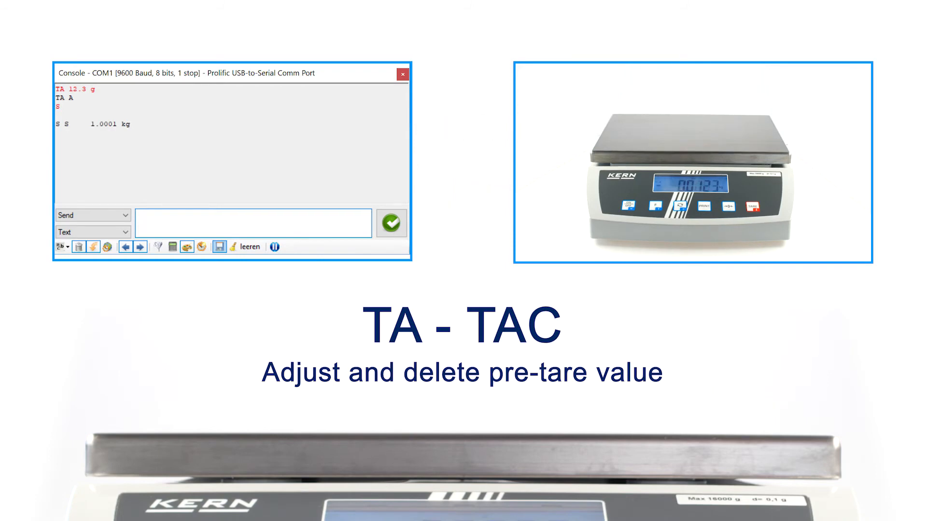
text(TAC)
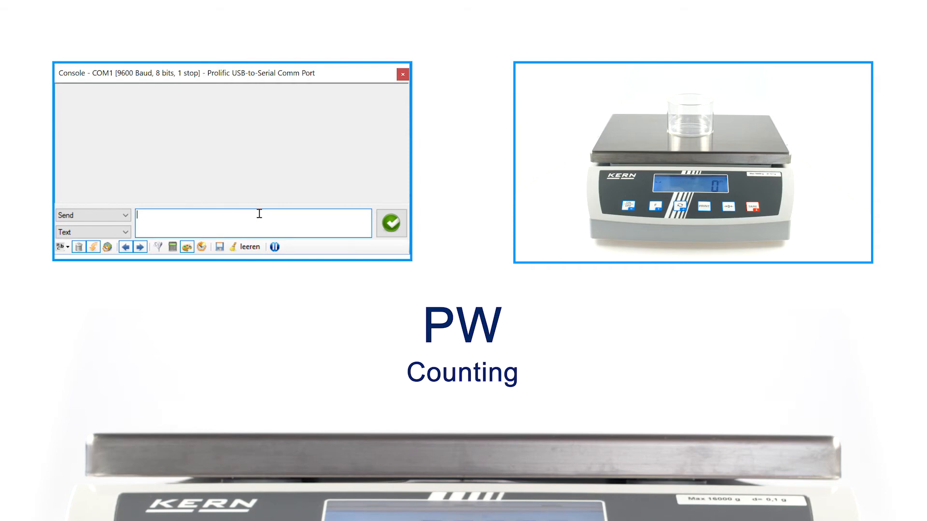
Step: Send 'PW 6.4' to set the piece weight to 6.4 g
text(PW)
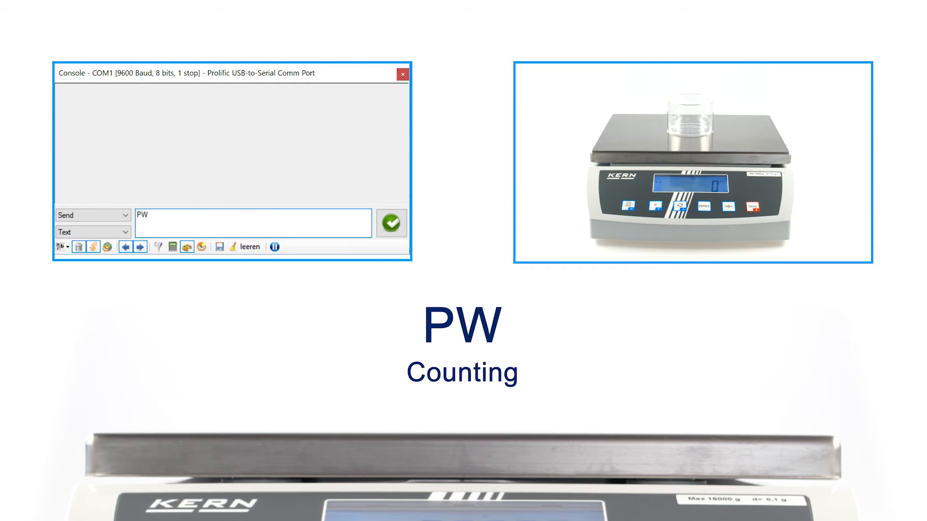
text(6.4 g)
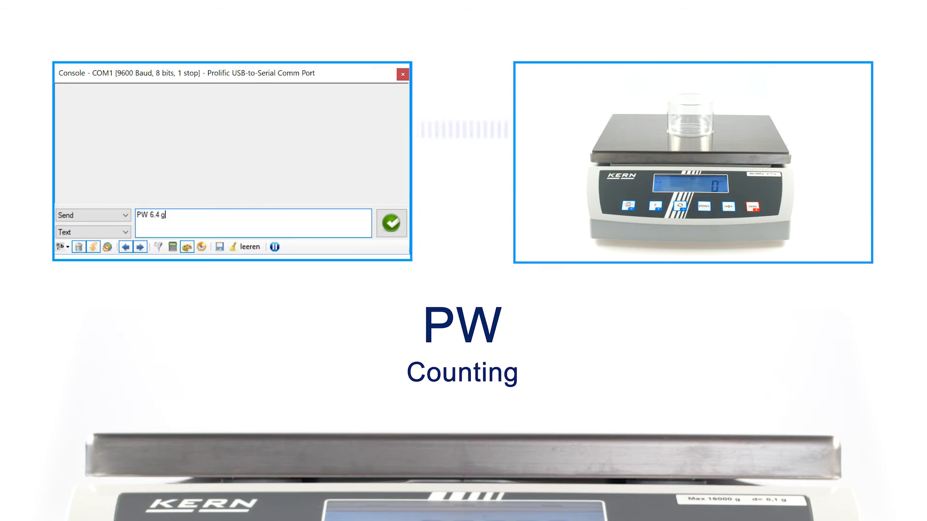
click(390, 223)
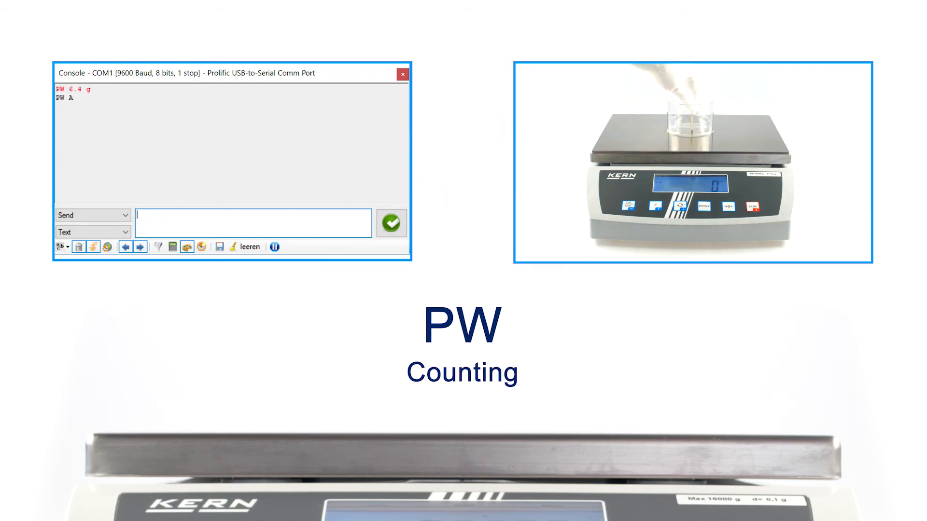
Step: Enter S after adding each part to read counts of 1, 2 and 3 pcs
text(S)
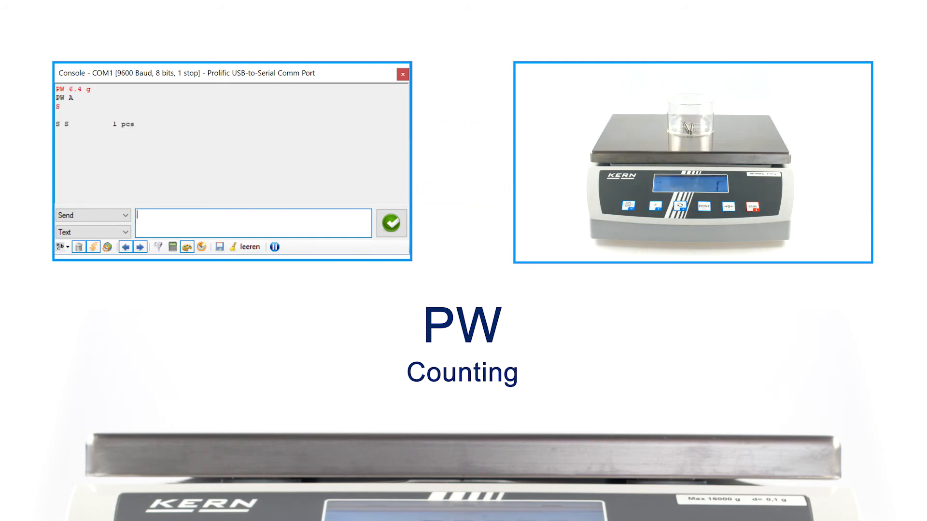
text(S)
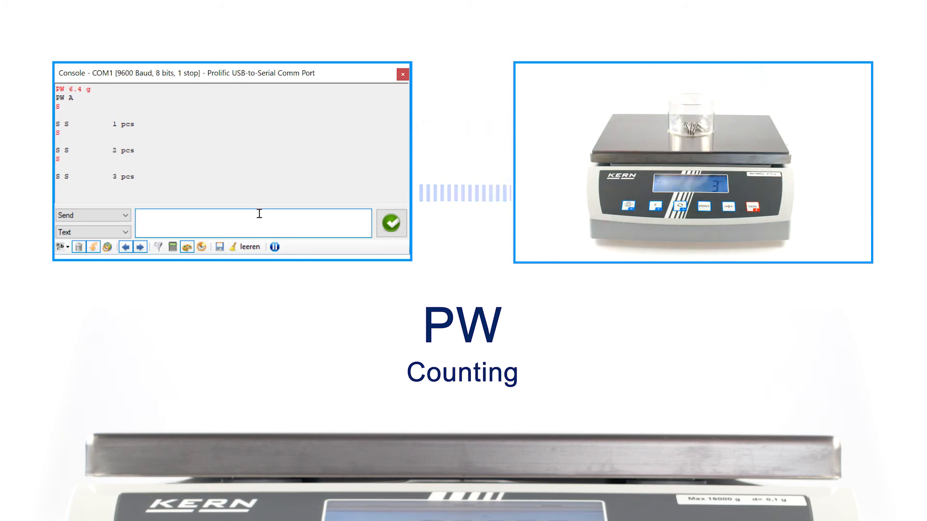
text(s)
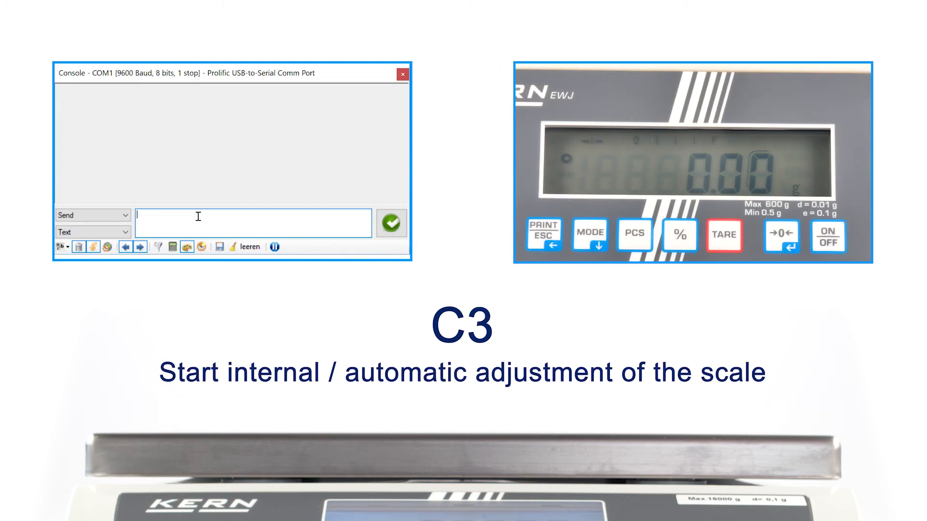
Step: Send the C3 internal adjustment command and receive the C3 B reply
text(C3)
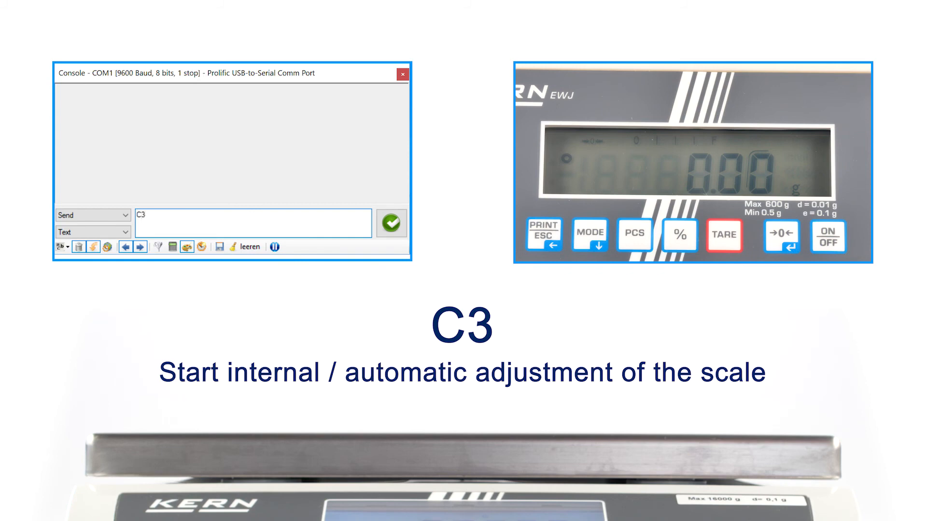
click(390, 223)
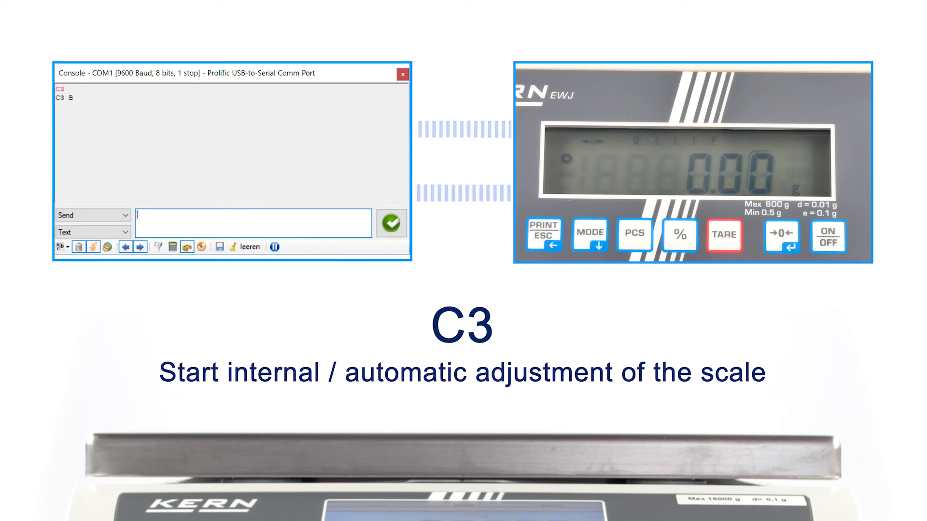
click(390, 224)
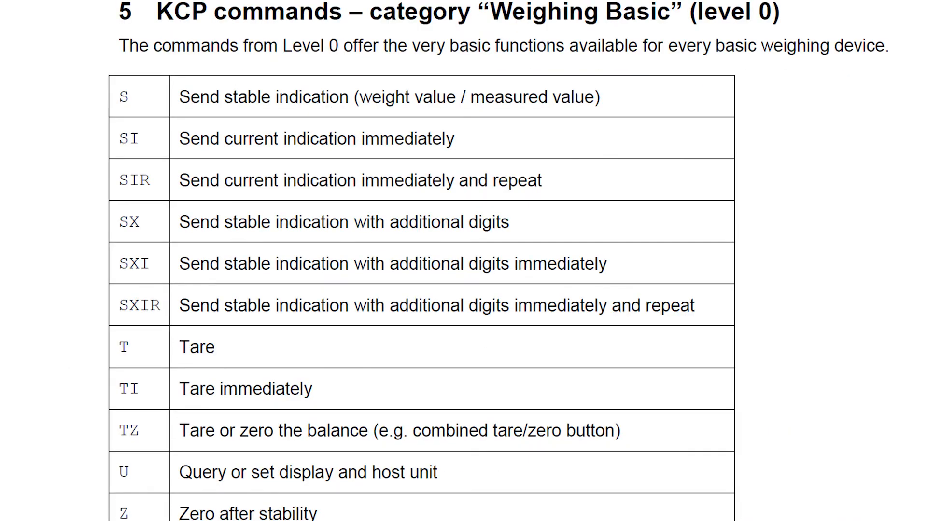
scroll(down, 3)
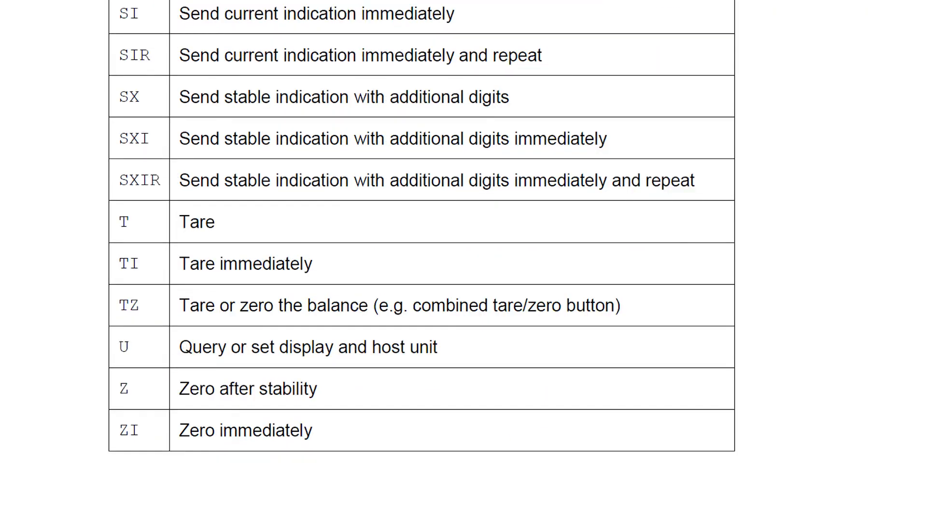
scroll(down, 3)
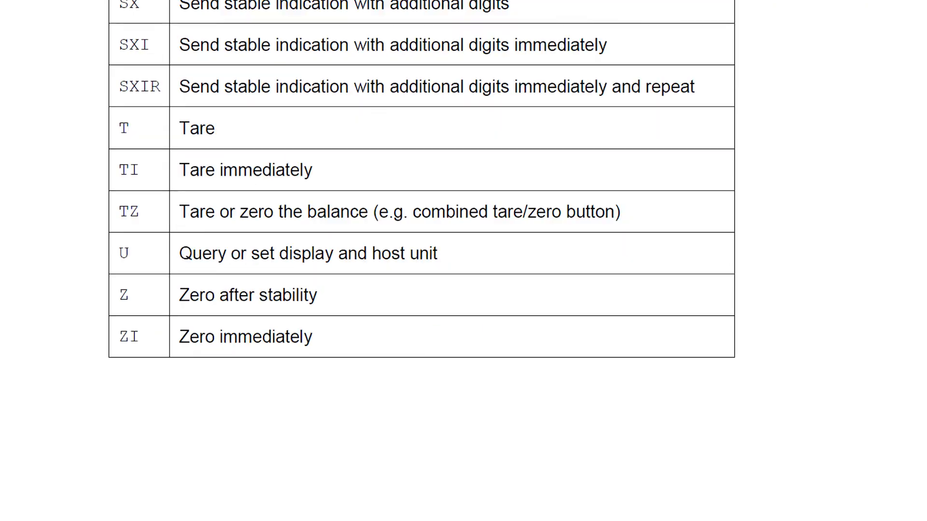